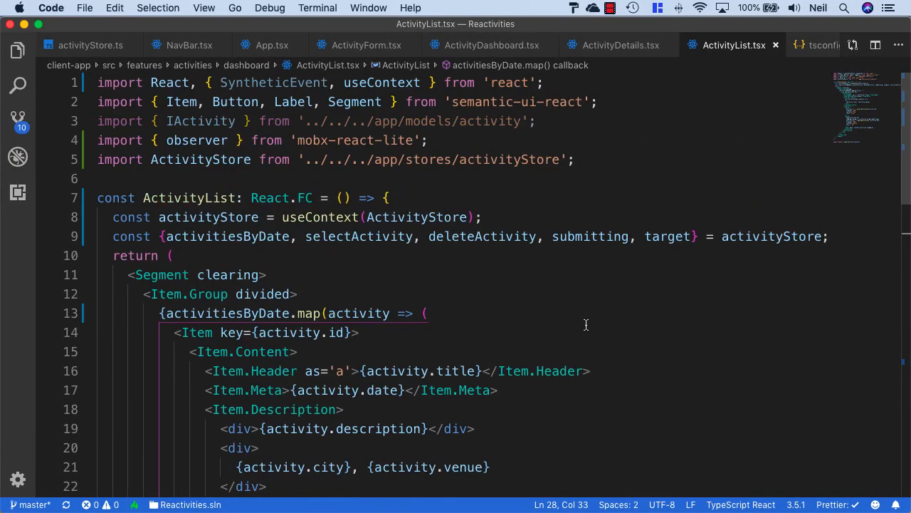
- Remove the unused useState declarations and the leftover blank line from App.tsx
{"action": "scroll", "scroll_direction": "down", "scroll_amount": 3}
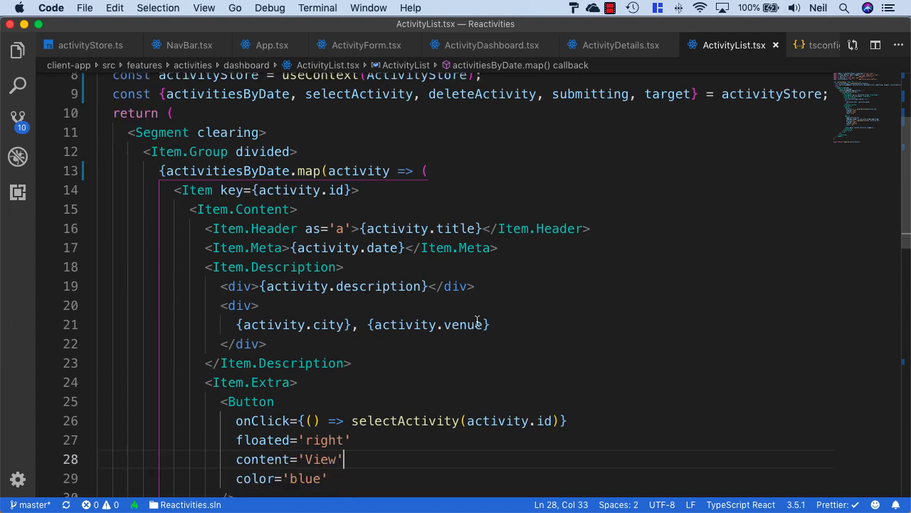
{"action": "mouse_move", "coordinate": [479, 370]}
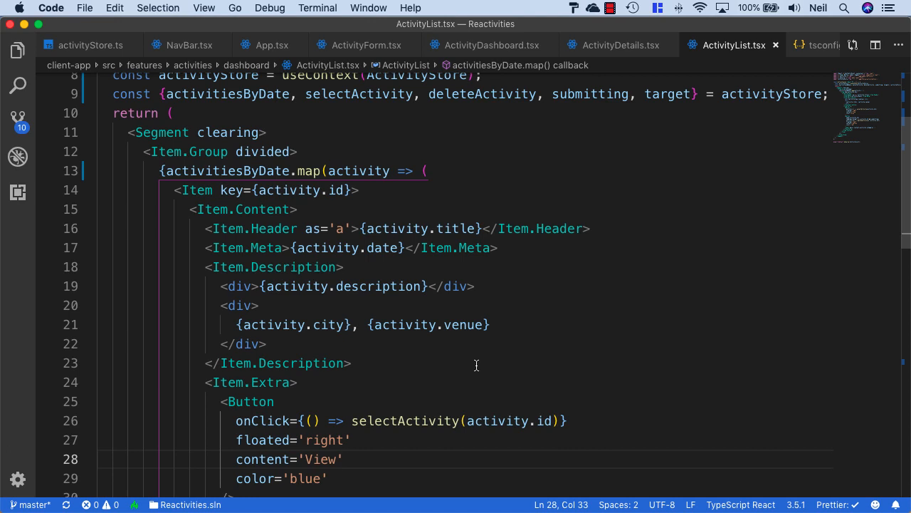
{"action": "left_click", "coordinate": [270, 44]}
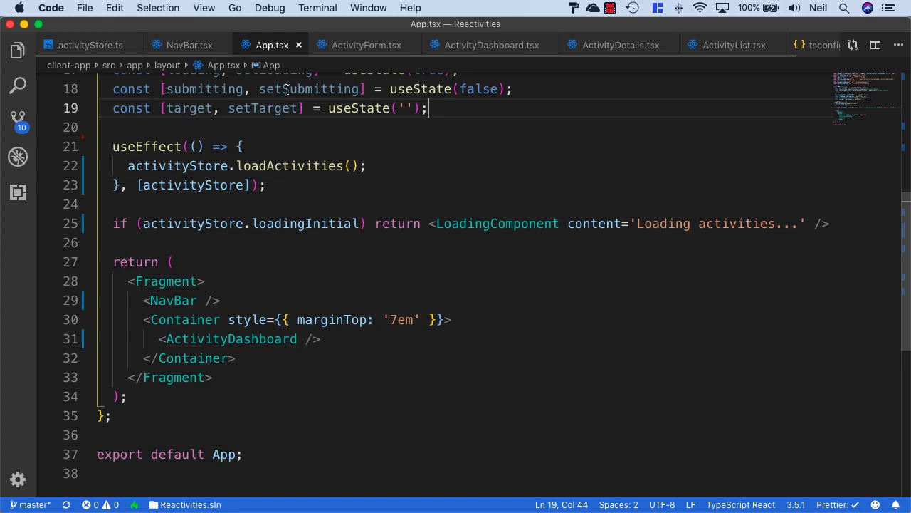
{"action": "scroll", "scroll_direction": "up", "scroll_amount": 3}
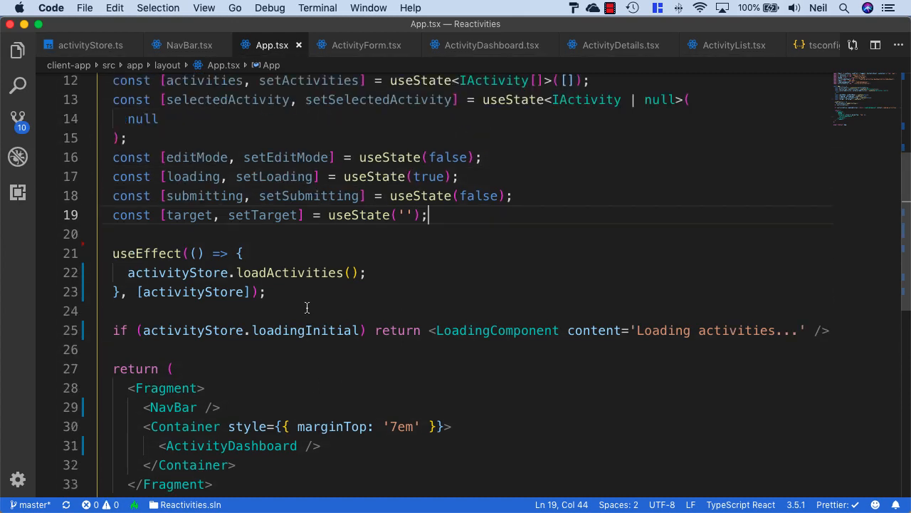
{"action": "scroll", "scroll_direction": "up", "scroll_amount": 3}
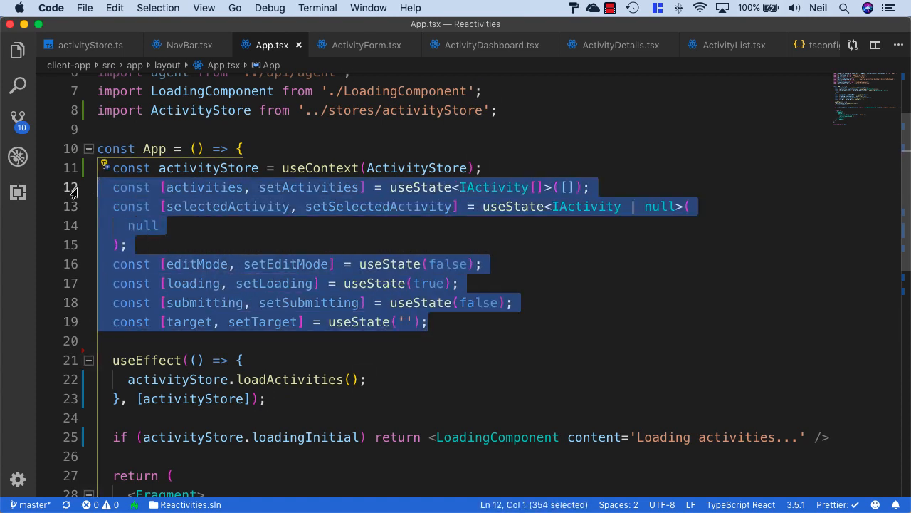
{"action": "key", "text": "Delete"}
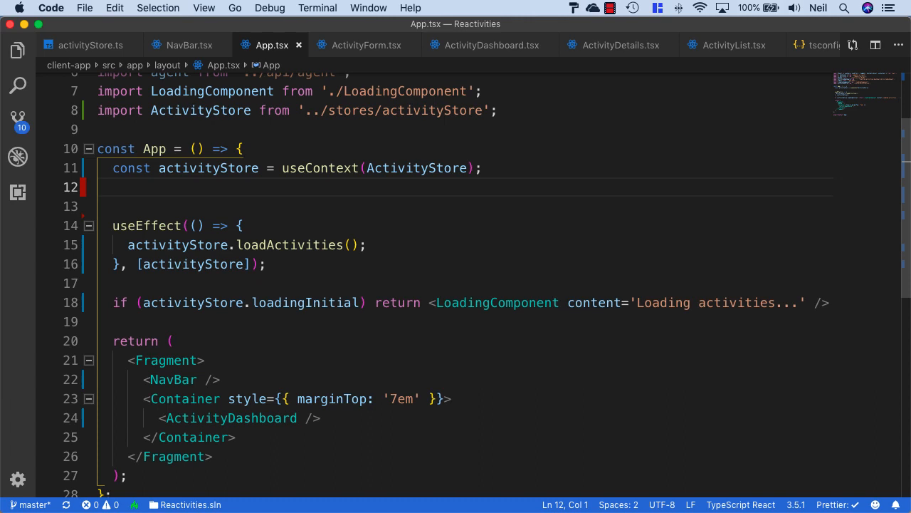
{"action": "key", "text": "Backspace"}
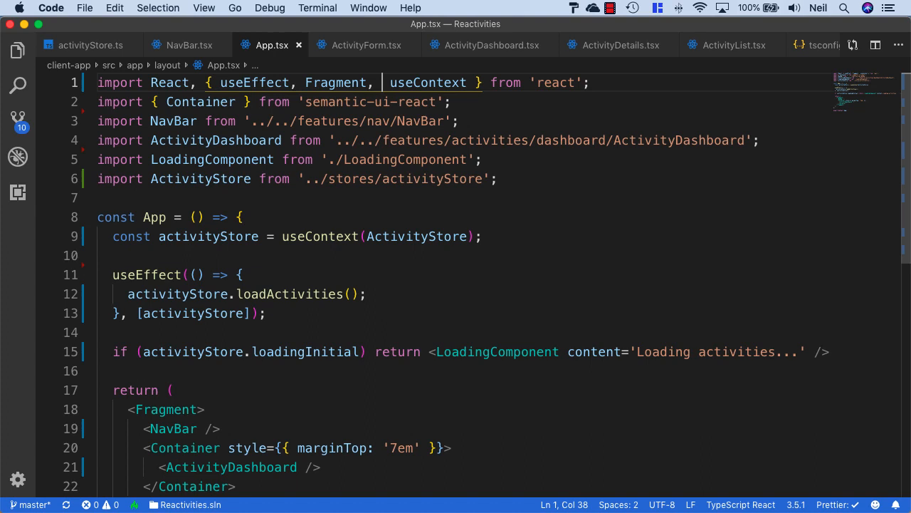
- Review the remaining App.tsx code after trimming unused imports
{"action": "scroll", "scroll_direction": "down", "scroll_amount": 3}
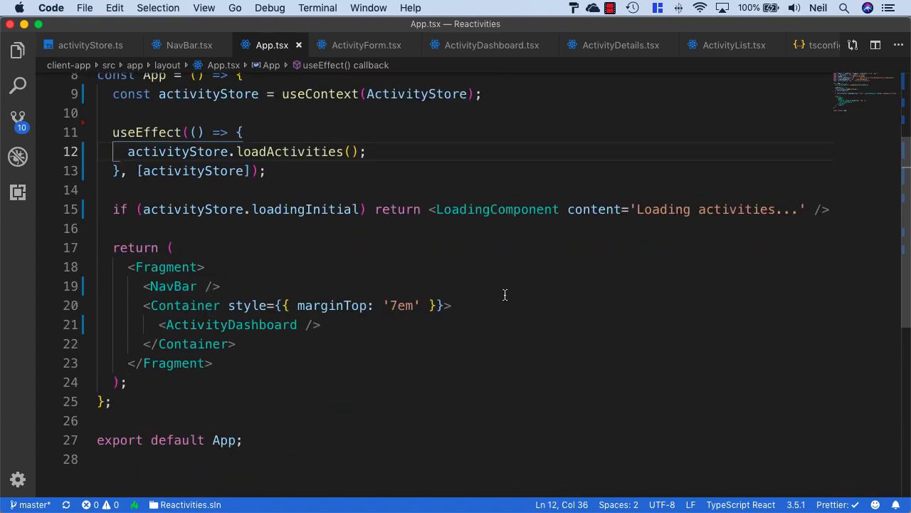
{"action": "scroll", "scroll_direction": "up", "scroll_amount": 3}
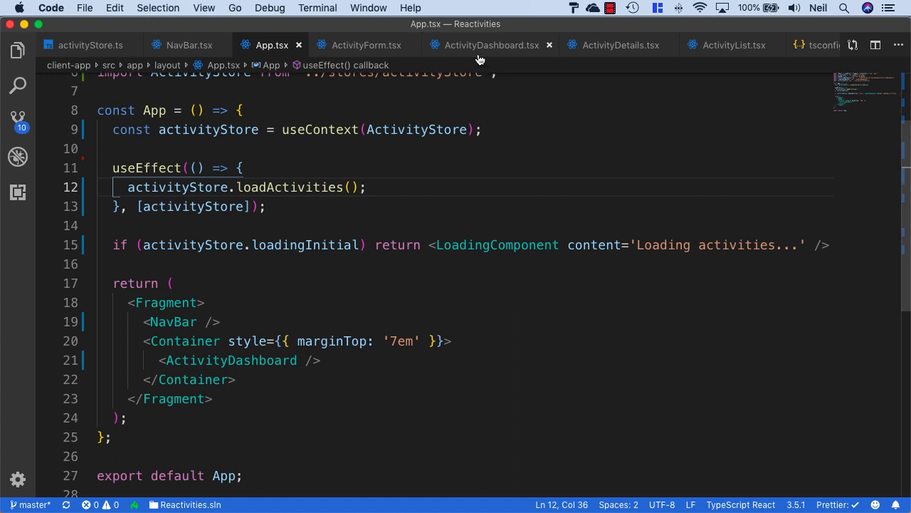
{"action": "left_click", "coordinate": [493, 44]}
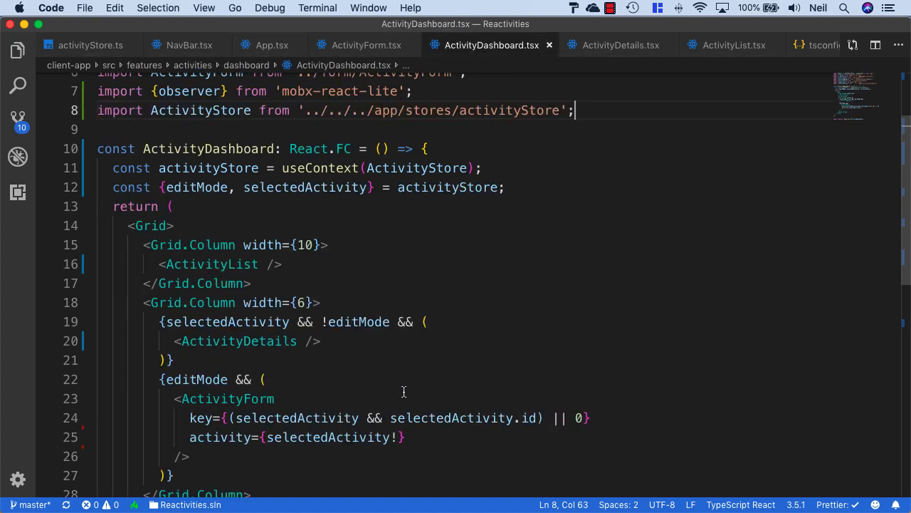
{"action": "scroll", "scroll_direction": "up", "scroll_amount": 3}
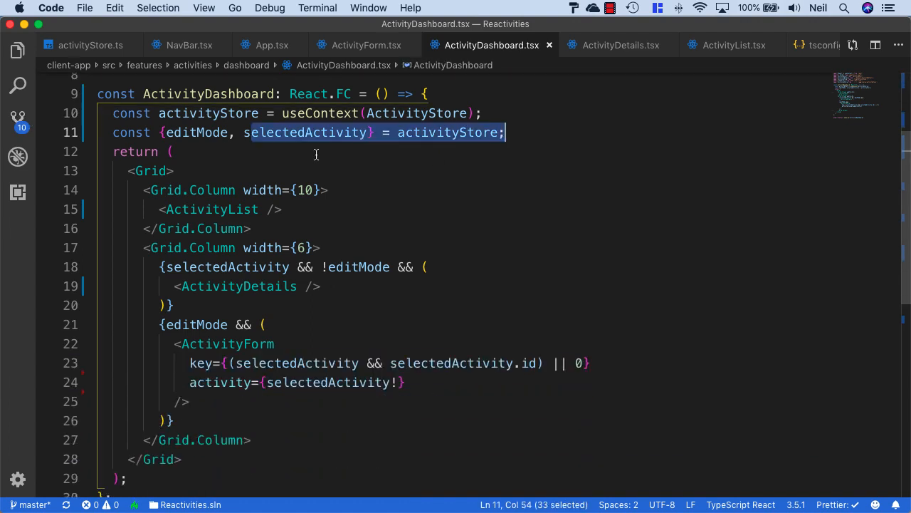
{"action": "left_click", "coordinate": [405, 382]}
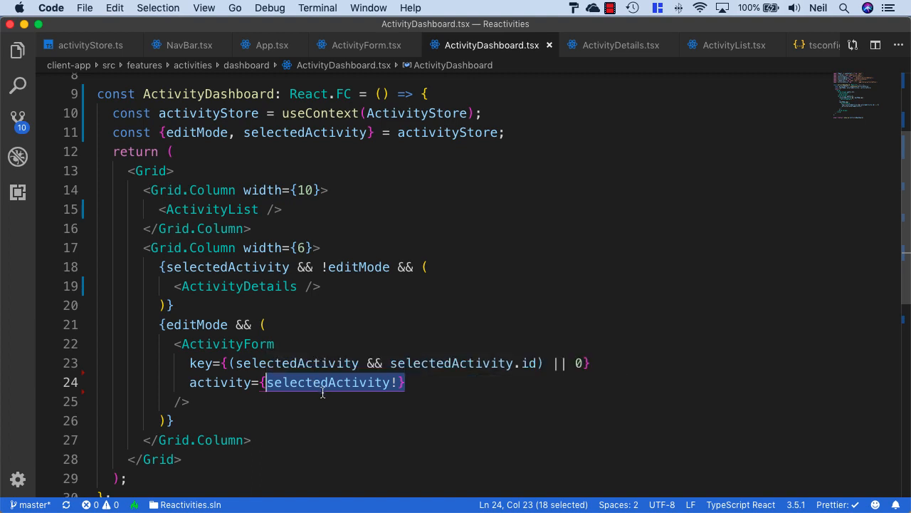
{"action": "double_click", "coordinate": [228, 343]}
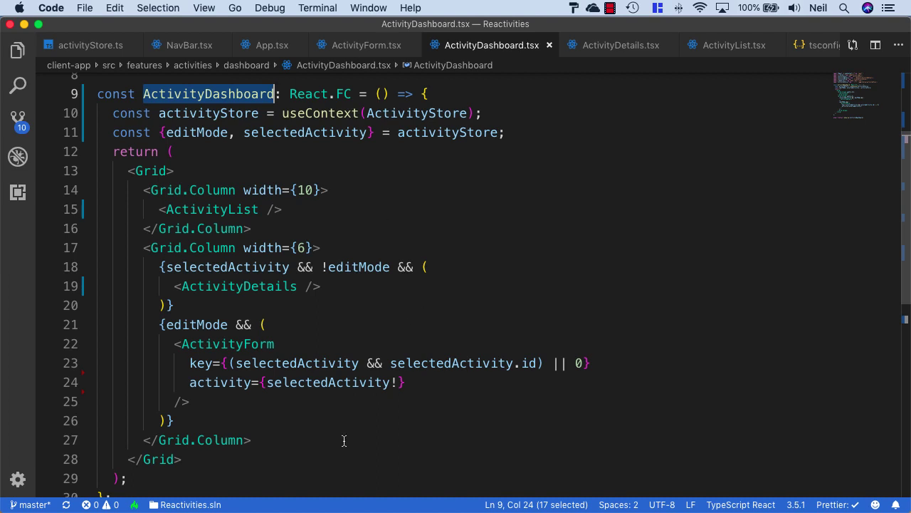
{"action": "mouse_move", "coordinate": [419, 128]}
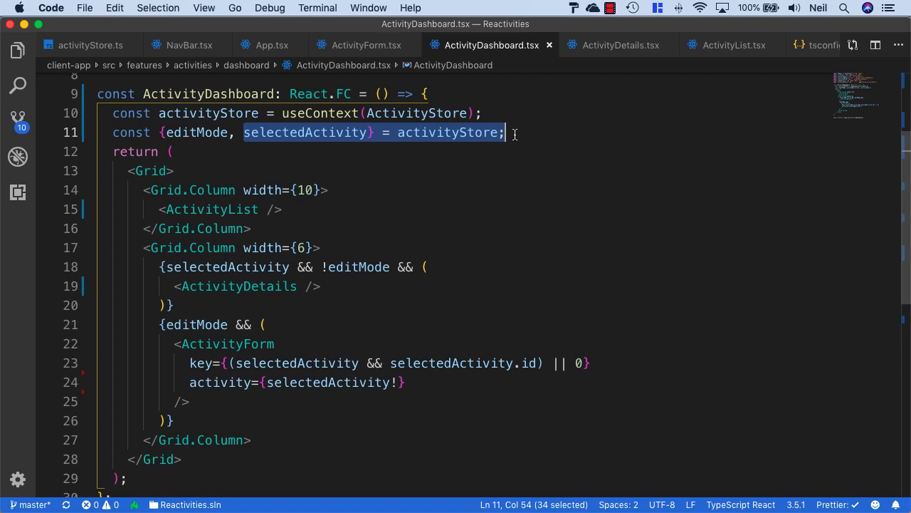
{"action": "mouse_move", "coordinate": [467, 247]}
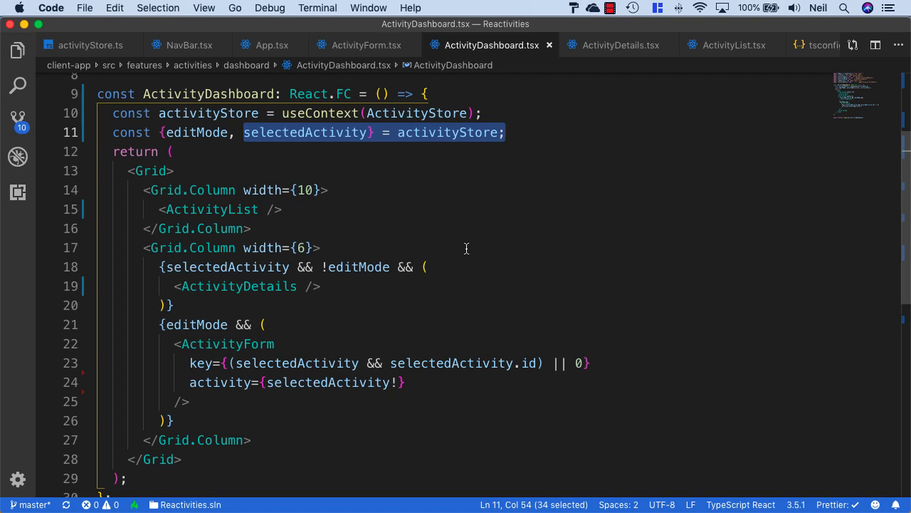
{"action": "mouse_move", "coordinate": [457, 252]}
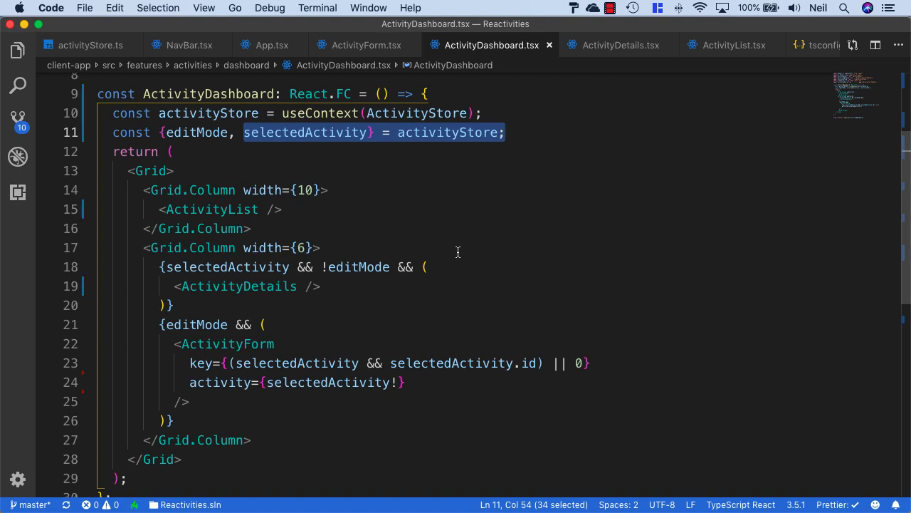
{"action": "left_click", "coordinate": [184, 343]}
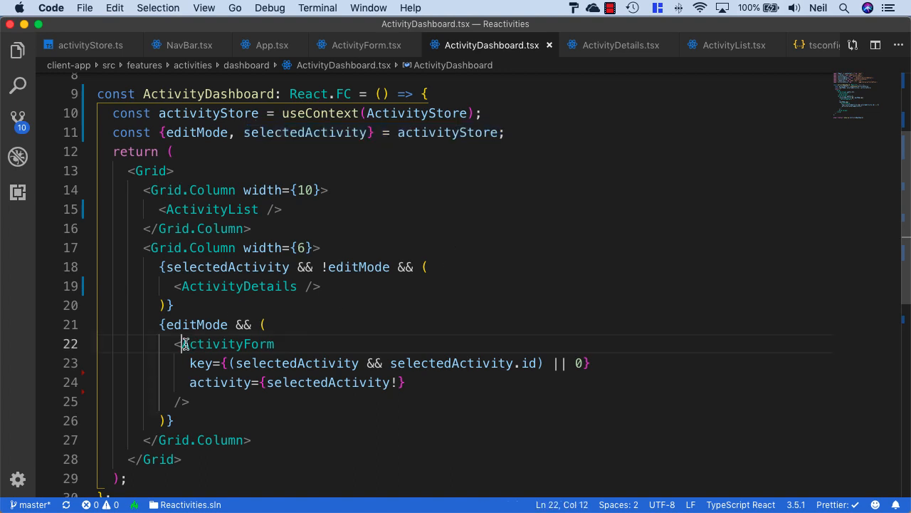
{"action": "left_click_drag", "start_coordinate": [184, 343], "coordinate": [188, 402]}
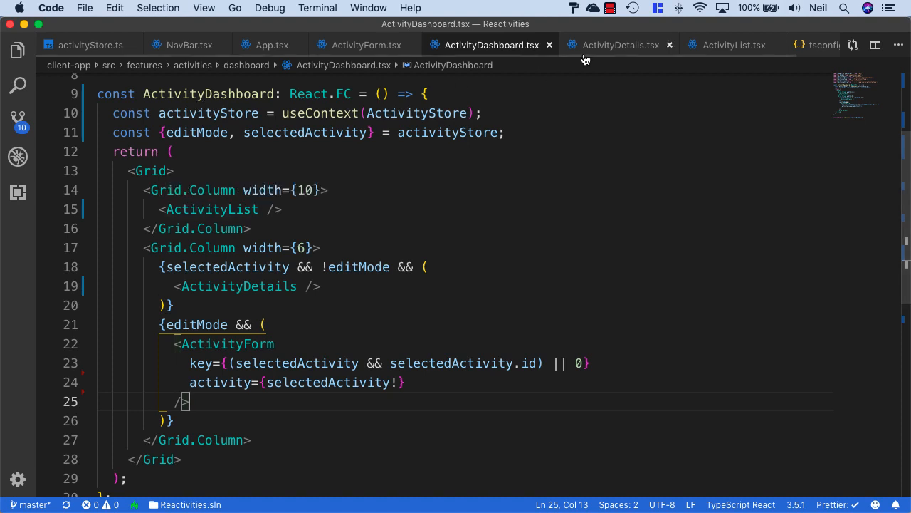
- Open ActivityList.tsx and review its View and Delete buttons wired to the store
{"action": "double_click", "coordinate": [210, 207]}
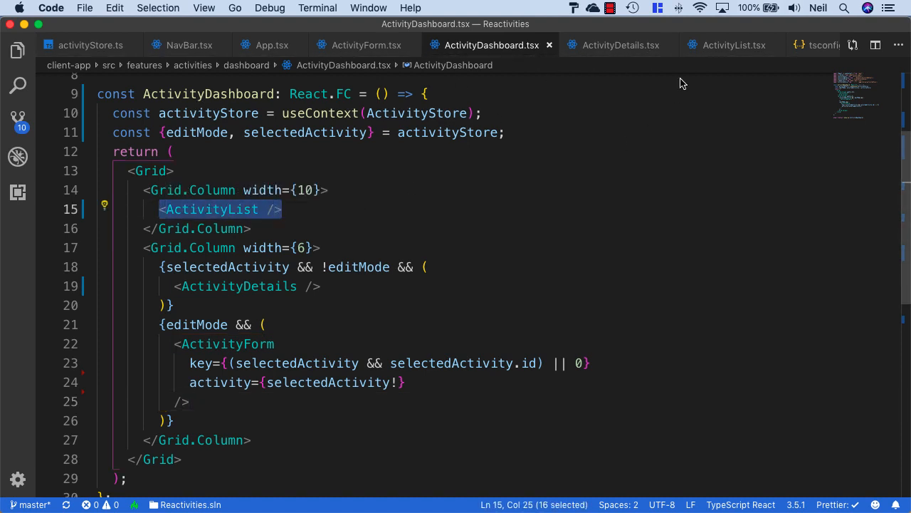
{"action": "left_click", "coordinate": [733, 44]}
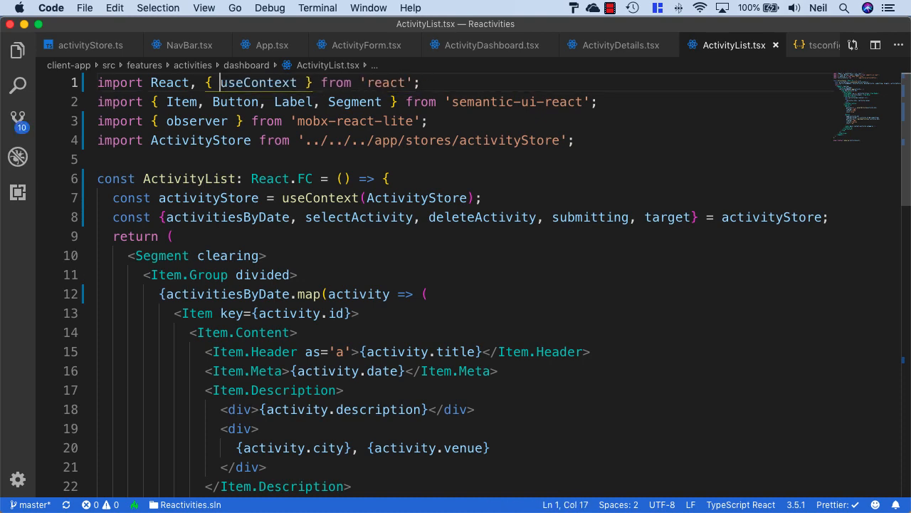
{"action": "scroll", "scroll_direction": "down", "scroll_amount": 3}
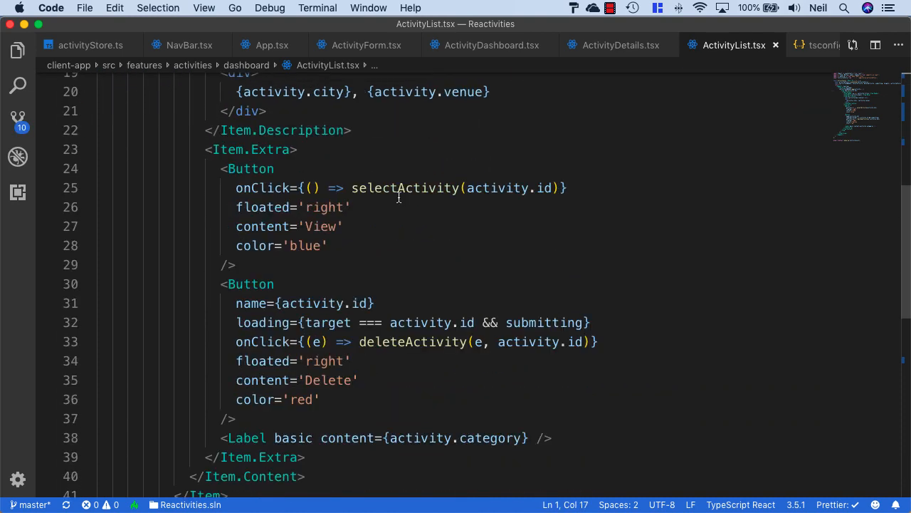
{"action": "scroll", "scroll_direction": "up", "scroll_amount": 3}
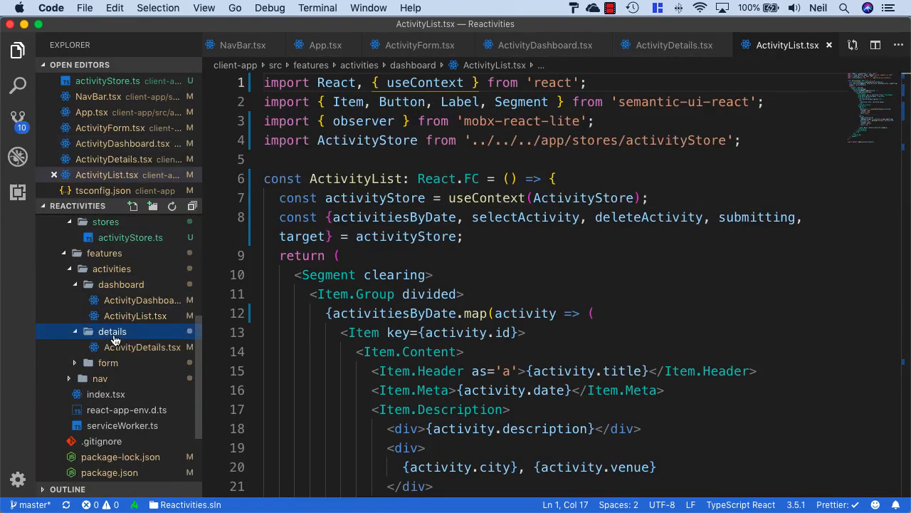
- Review ActivityDetails.tsx and NavBar.tsx, then close all open editor files
{"action": "left_click", "coordinate": [142, 348]}
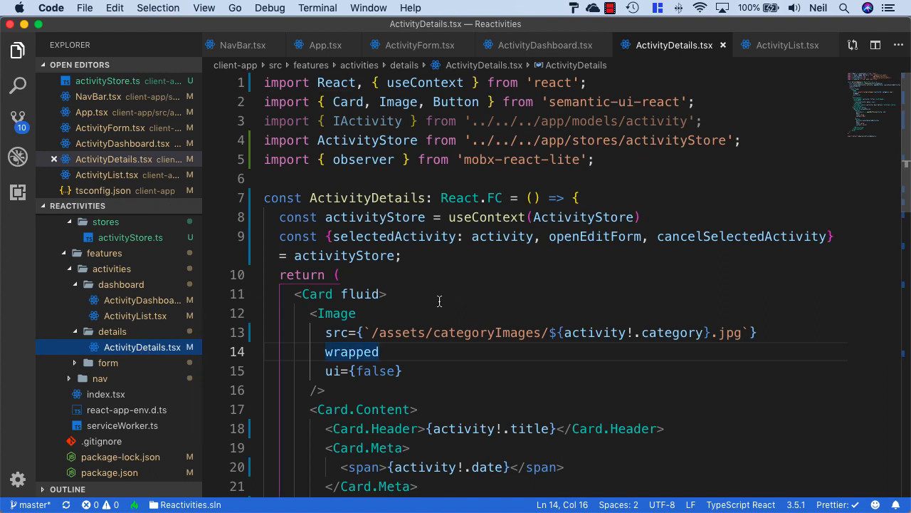
{"action": "left_click", "coordinate": [703, 119]}
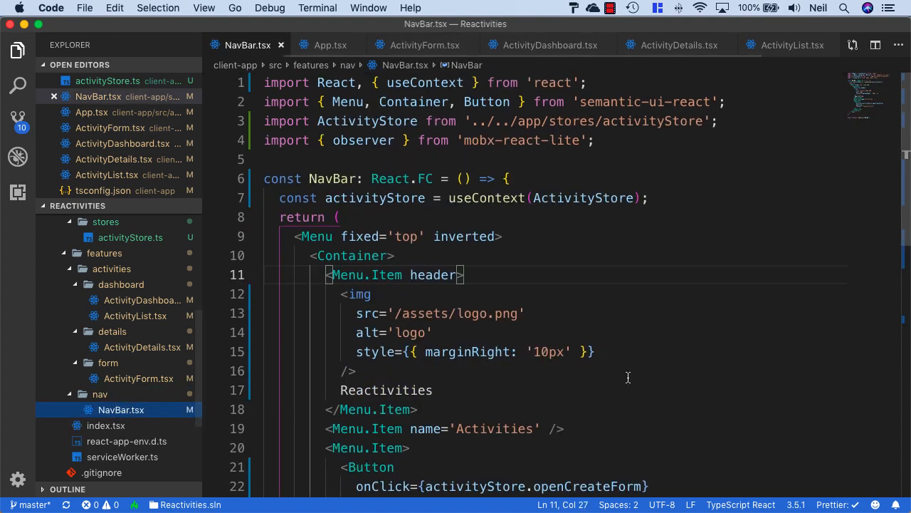
{"action": "mouse_move", "coordinate": [491, 237]}
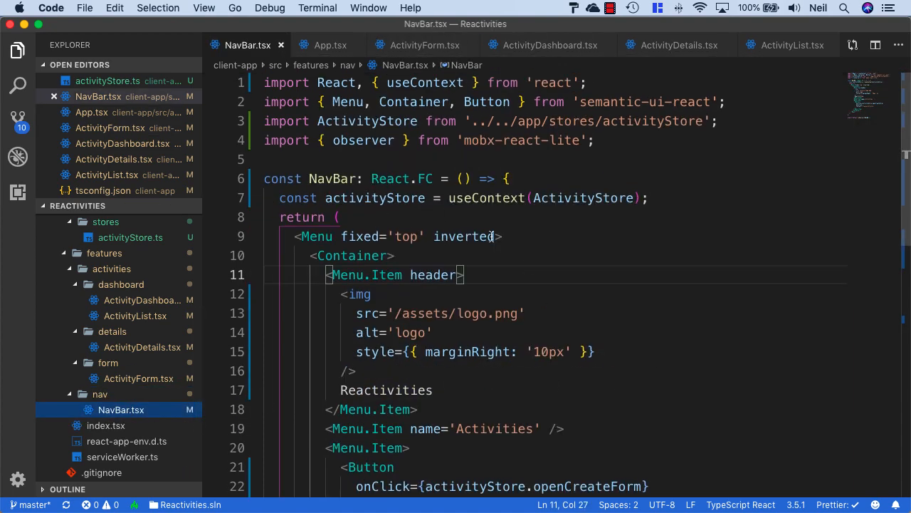
{"action": "right_click", "coordinate": [247, 44]}
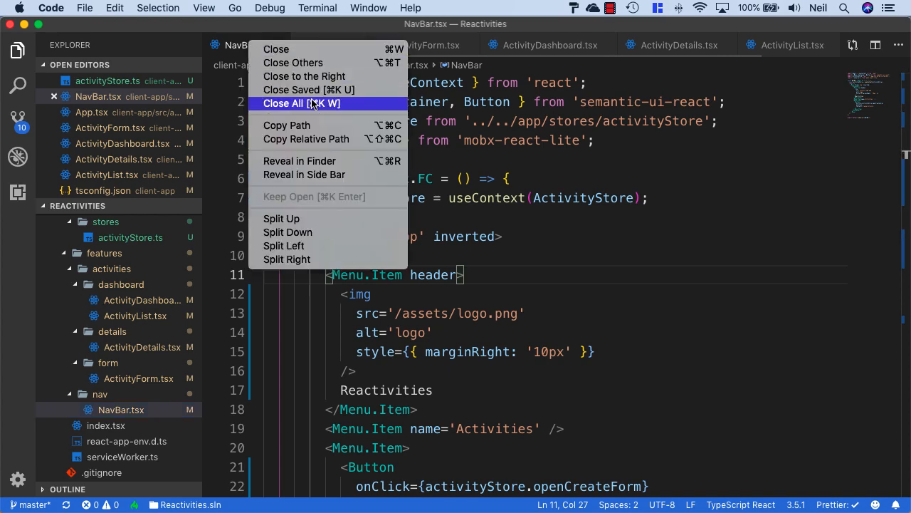
{"action": "left_click", "coordinate": [302, 102]}
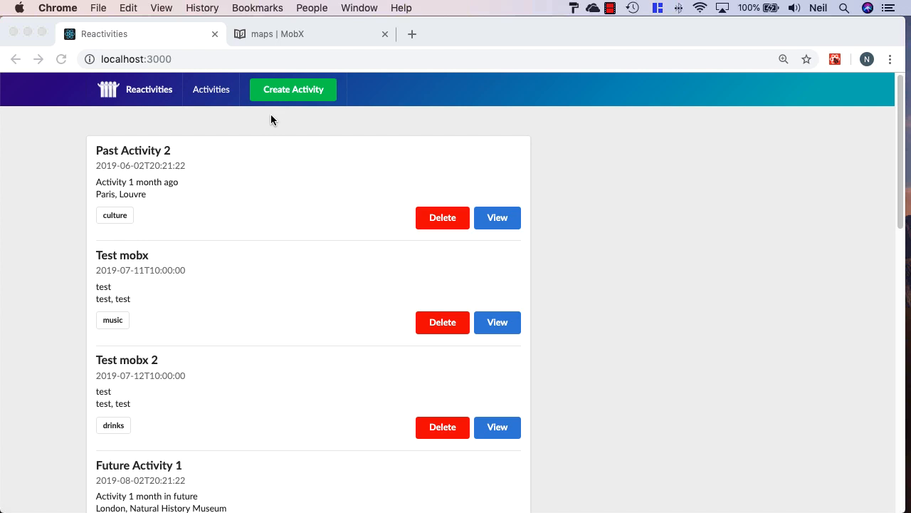
{"action": "mouse_move", "coordinate": [767, 401]}
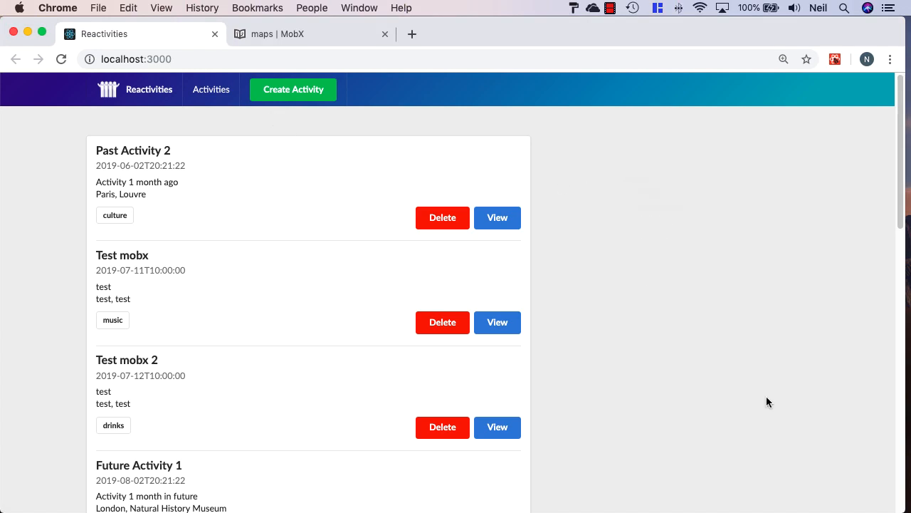
- With the DevTools console open, view, edit and resubmit Past Activity 2 without warnings
{"action": "key", "text": "F12"}
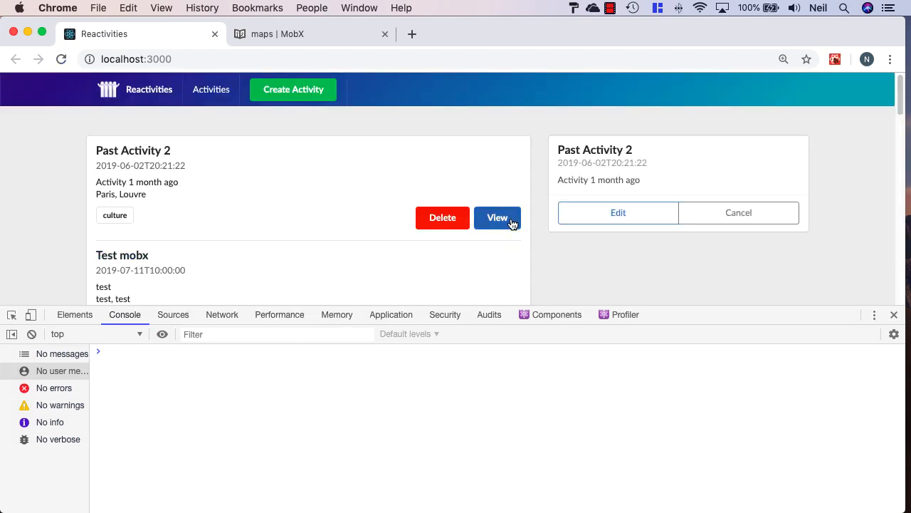
{"action": "left_click", "coordinate": [618, 212]}
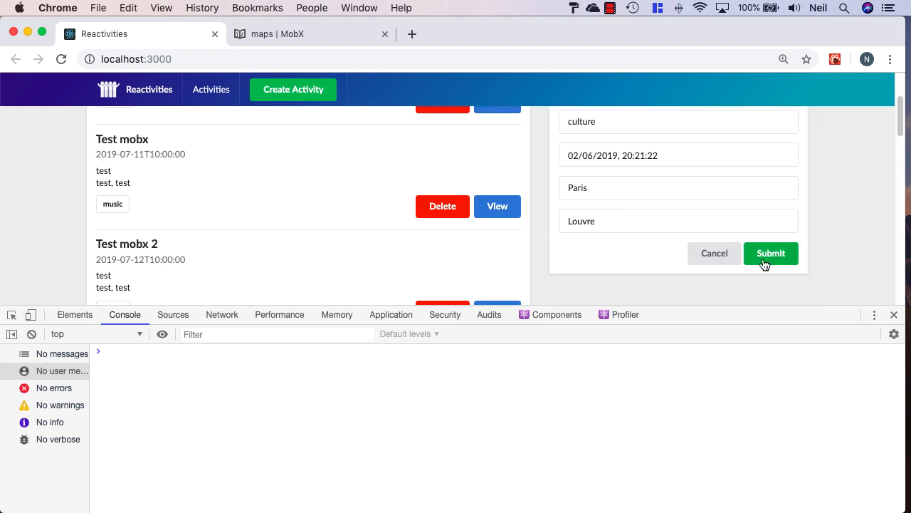
{"action": "left_click", "coordinate": [771, 253]}
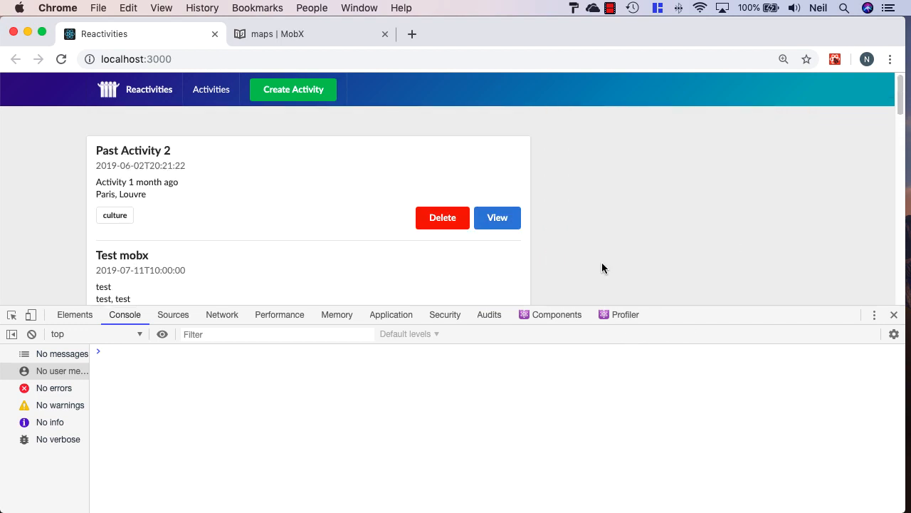
{"action": "left_click", "coordinate": [894, 315]}
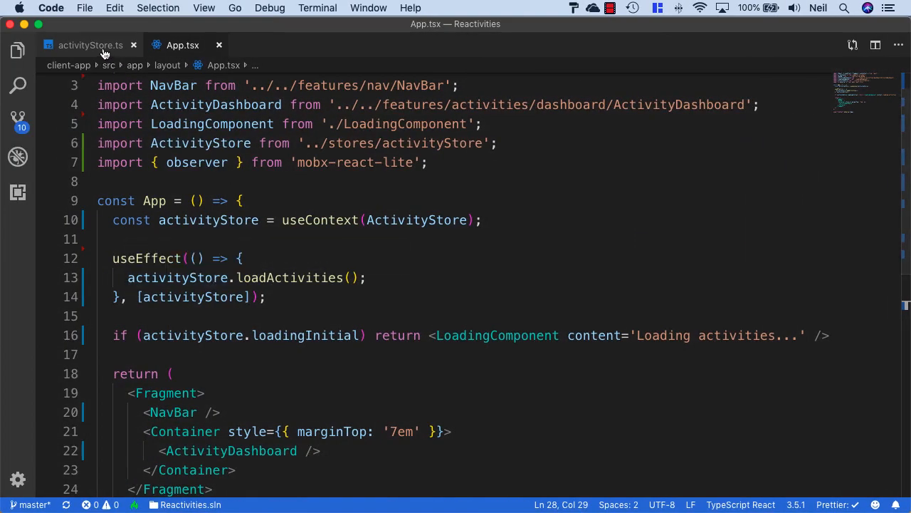
- Switch to activityStore.ts showing its observable fields and activitiesByDate getter
{"action": "left_click", "coordinate": [92, 45]}
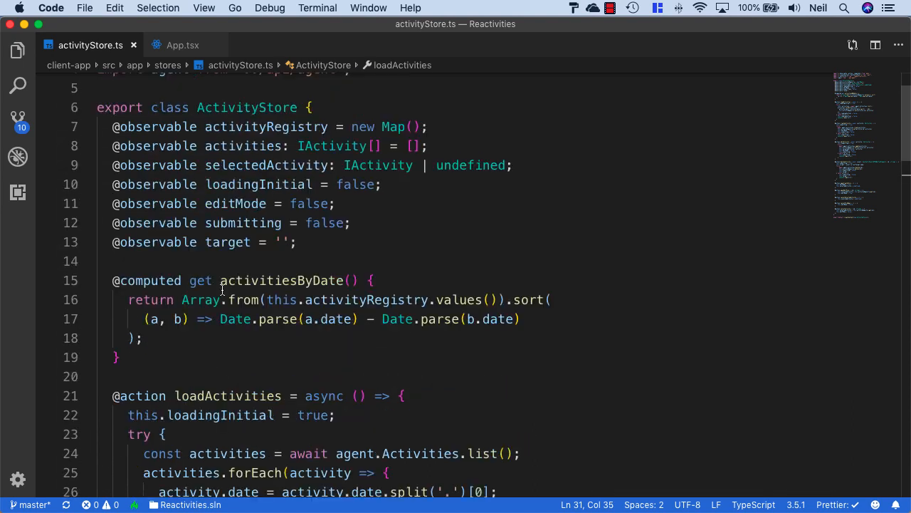